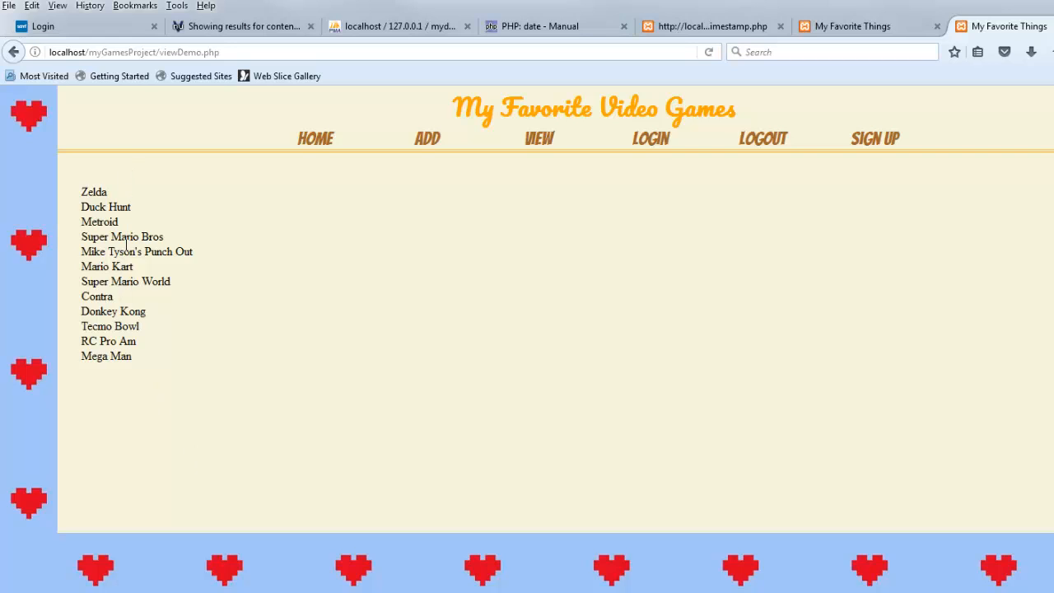
mouse_move(151, 275)
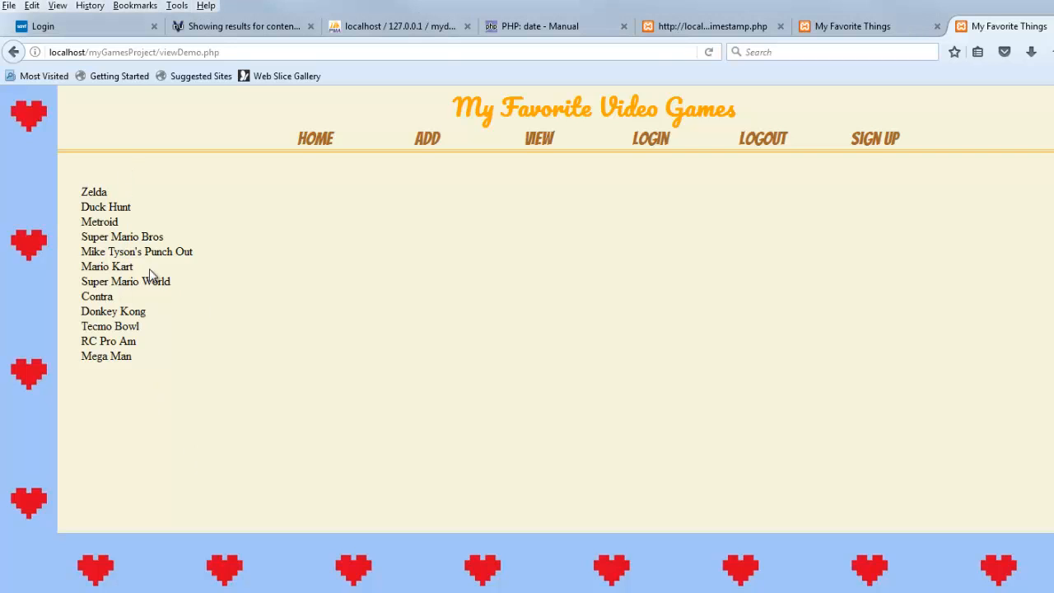
mouse_move(214, 325)
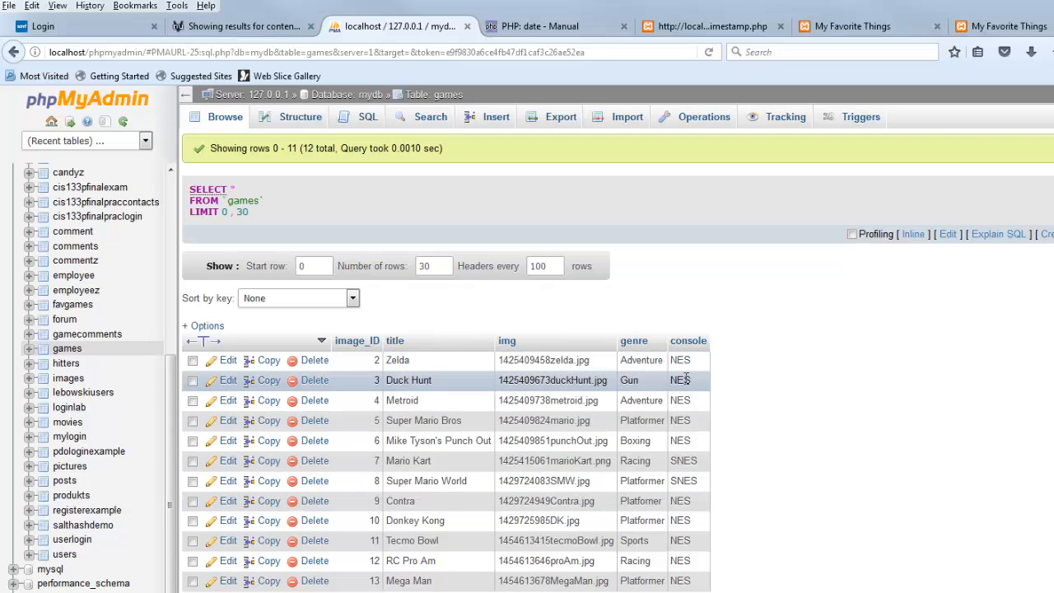
mouse_move(408, 442)
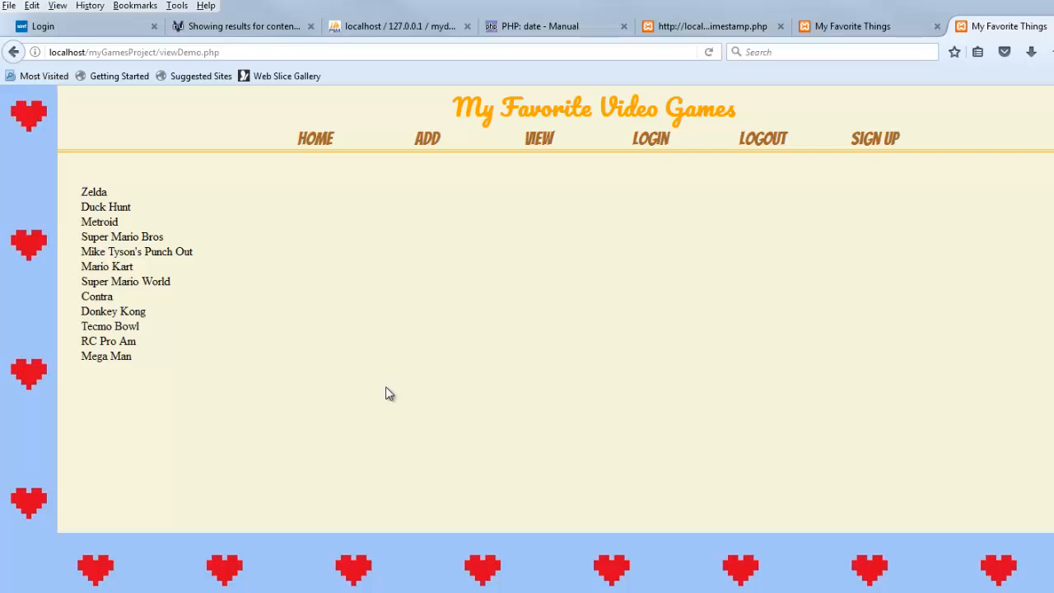
mouse_move(382, 395)
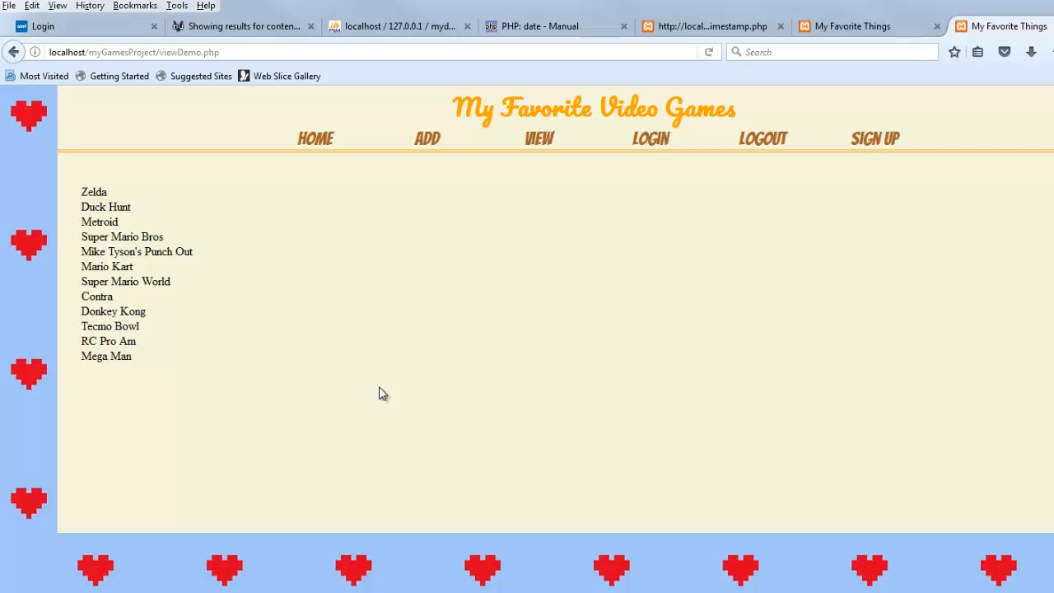
mouse_move(406, 411)
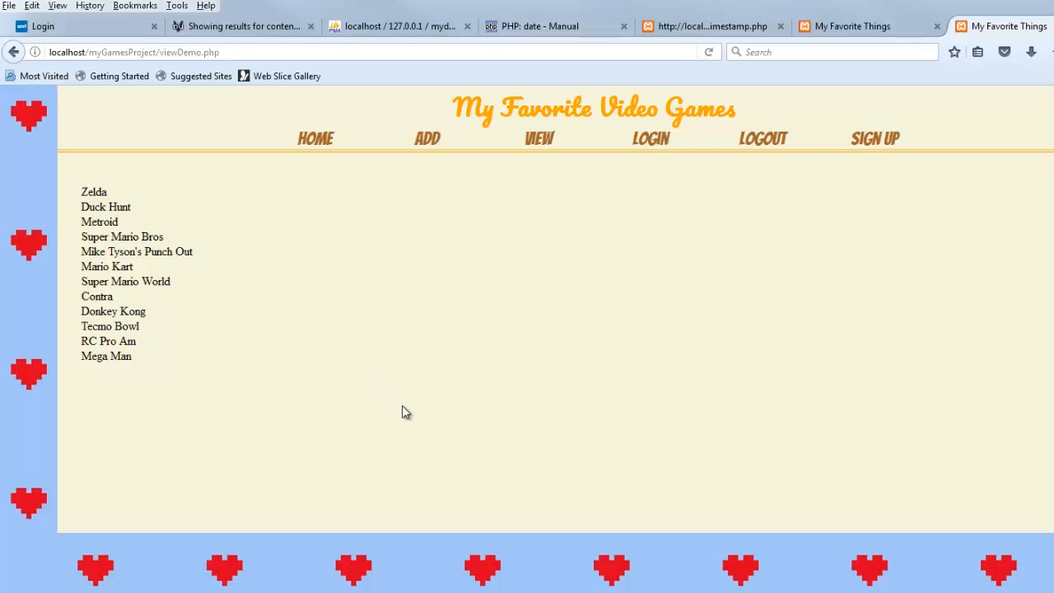
mouse_move(198, 323)
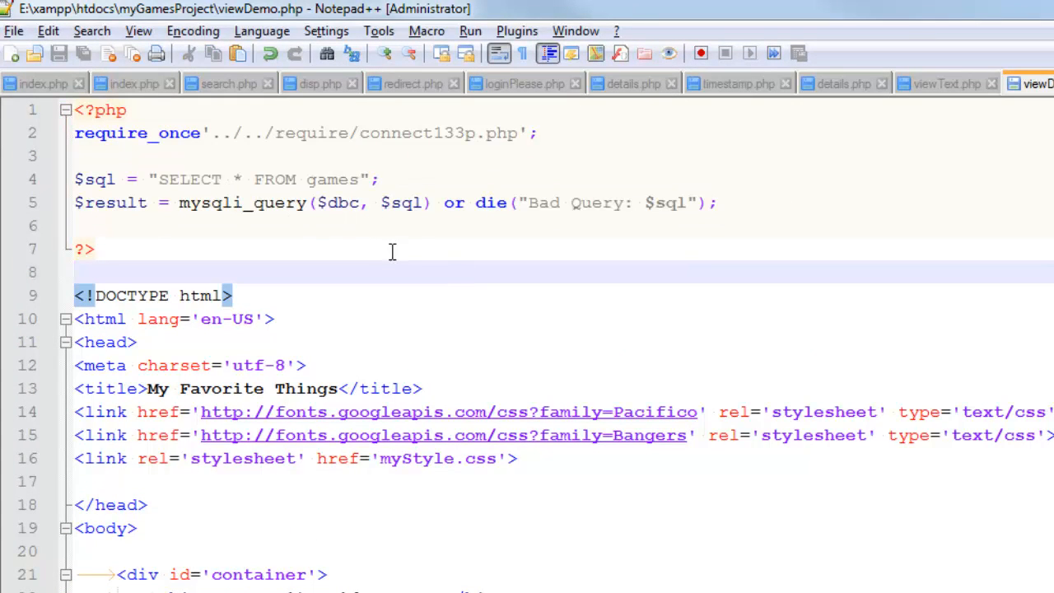
mouse_move(405, 264)
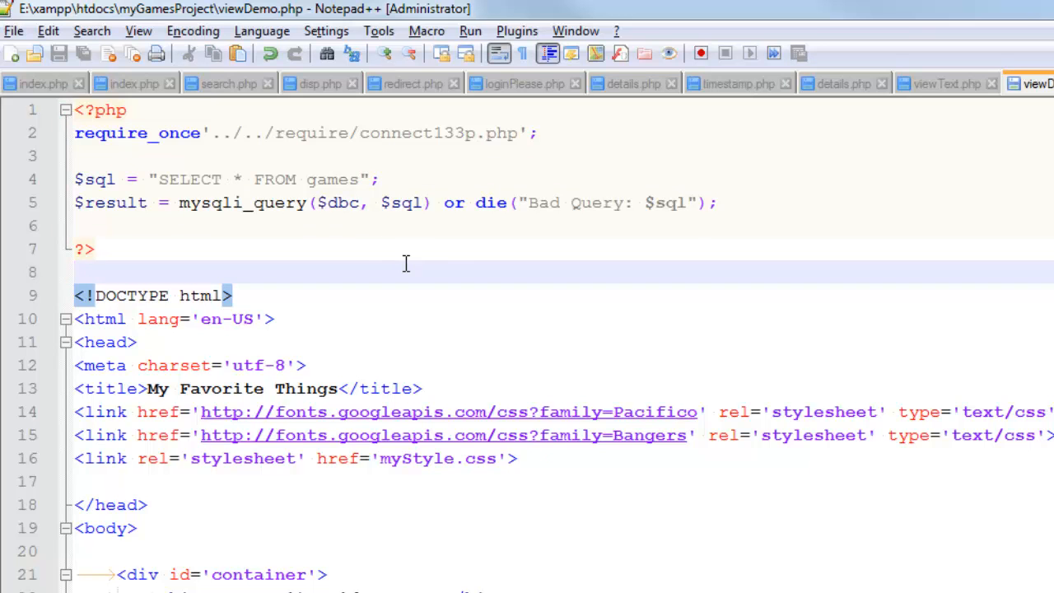
Step: Scroll viewDemo.php to the content loop that echoes each $row['title']
scroll("down", 3)
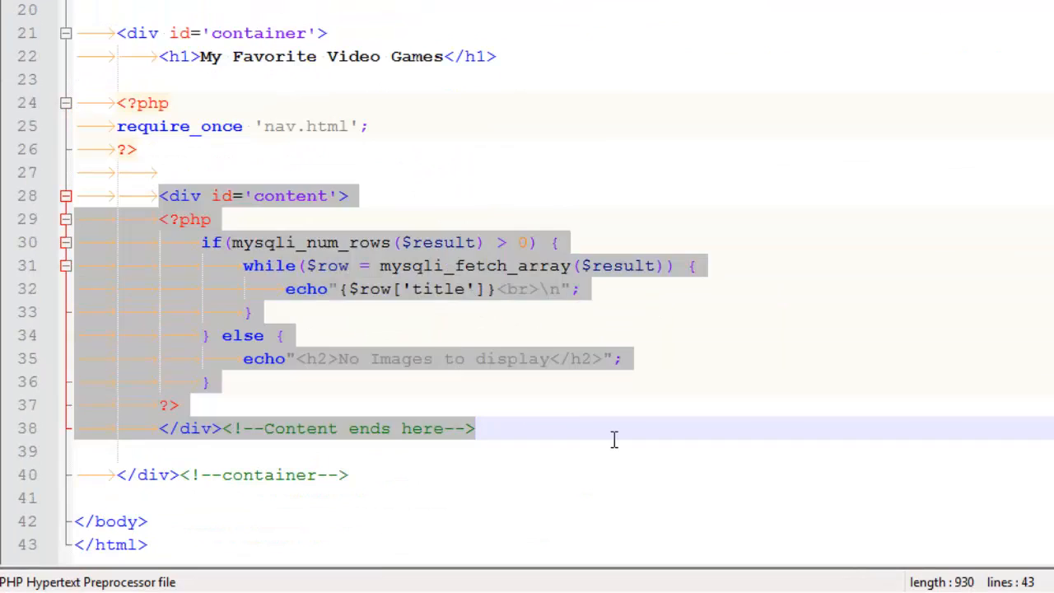
left_click(590, 428)
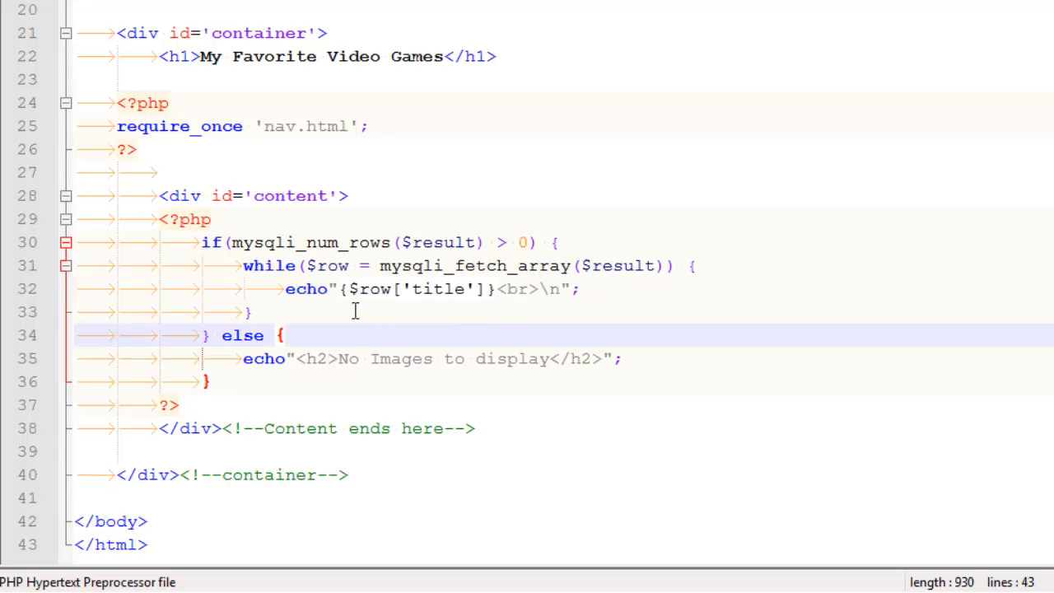
mouse_move(487, 360)
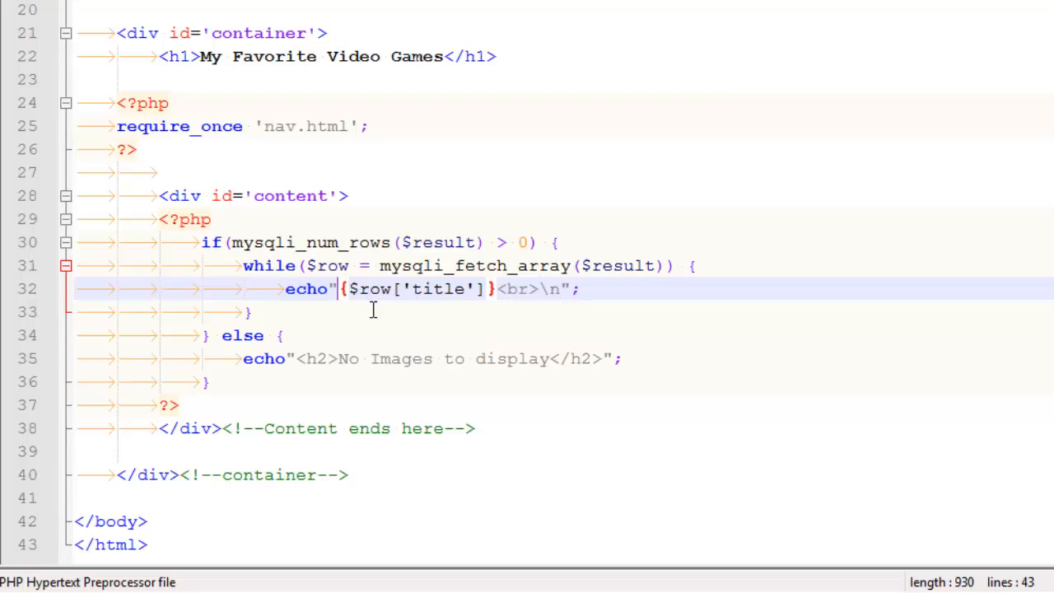
mouse_move(448, 323)
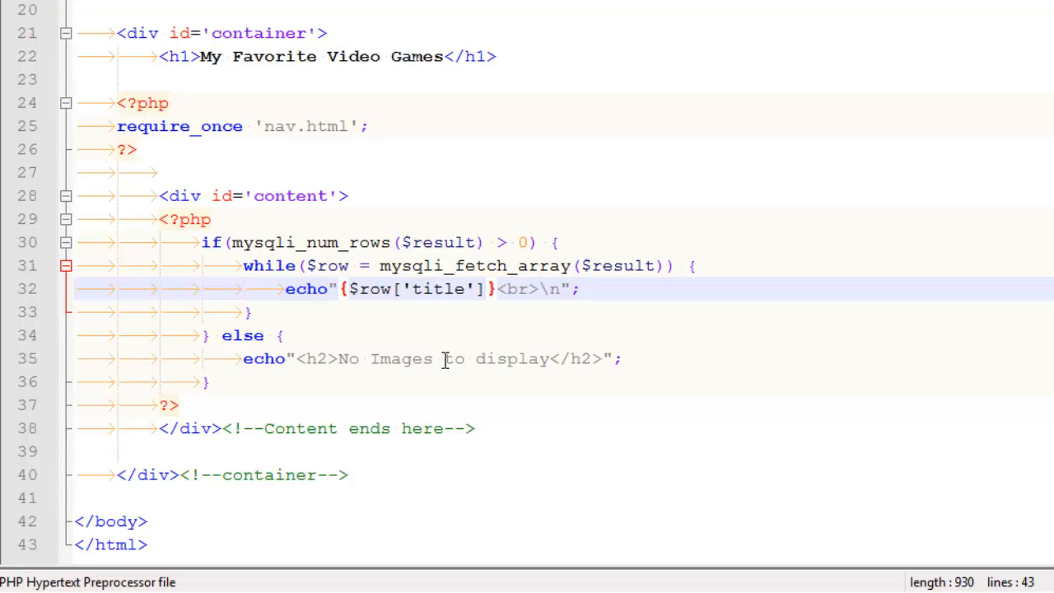
Step: Wrap {$row['title']} on line 32 in <a href=''>…</a>
type("<a>")
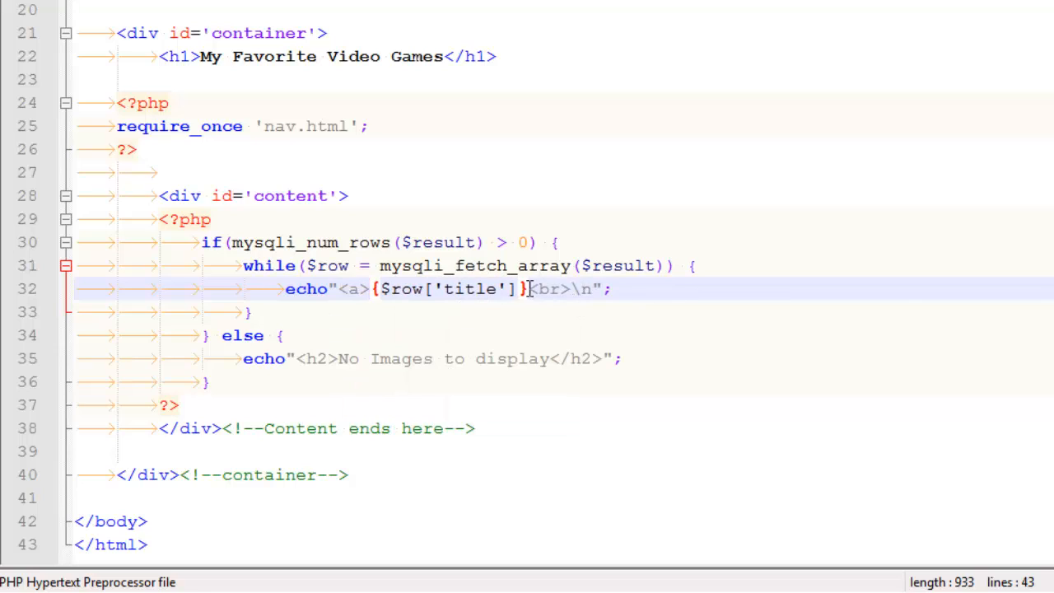
type("</<")
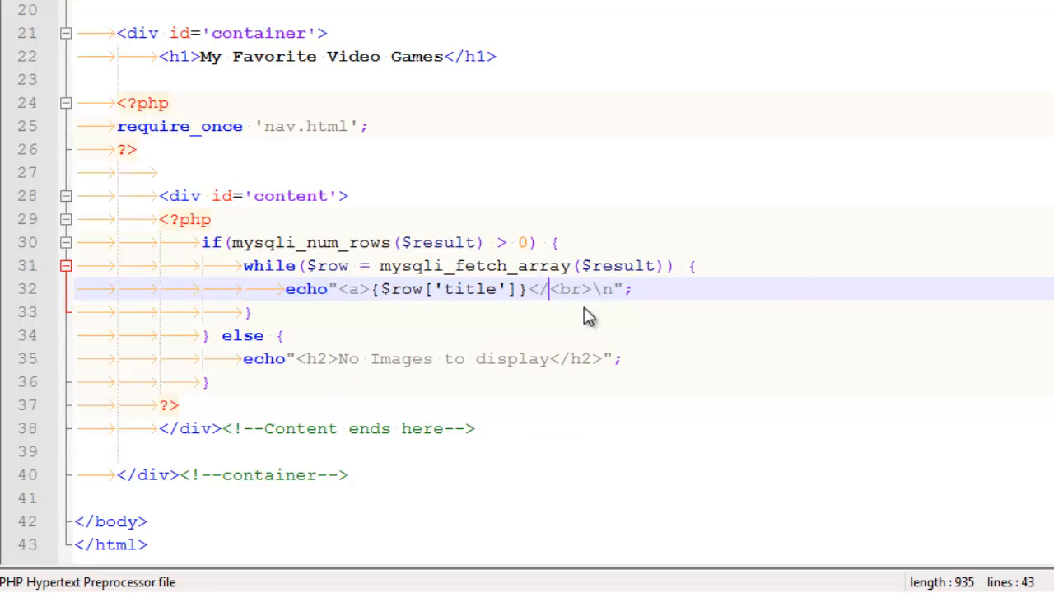
type("a>")
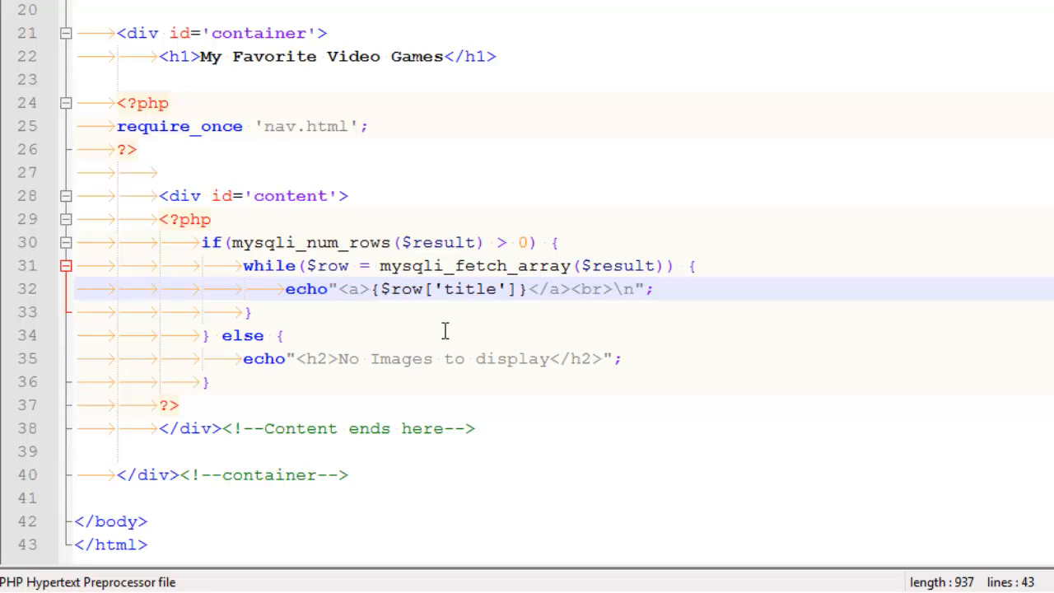
mouse_move(435, 341)
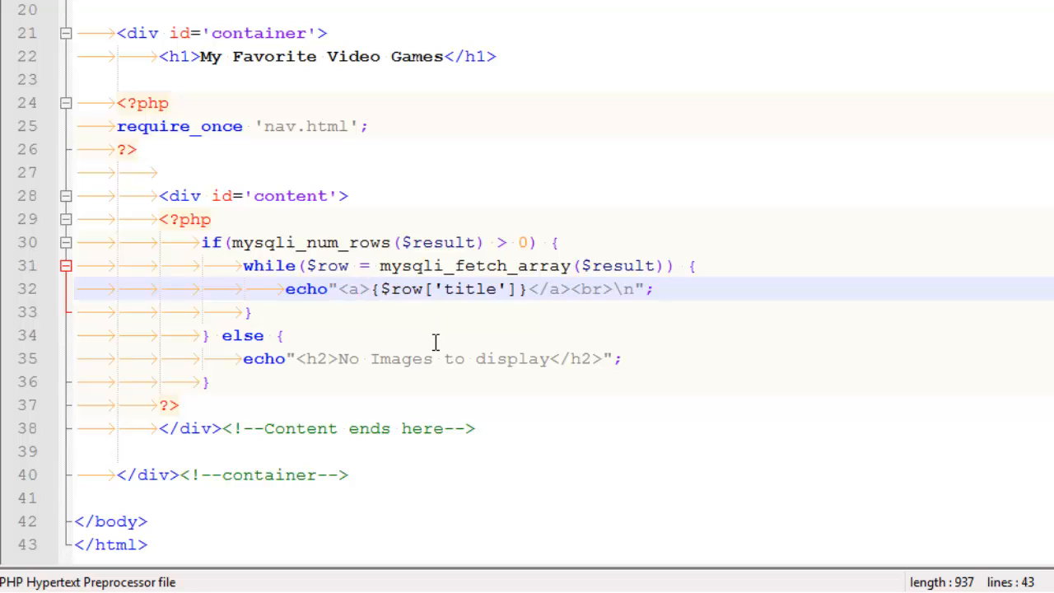
type("\" \"")
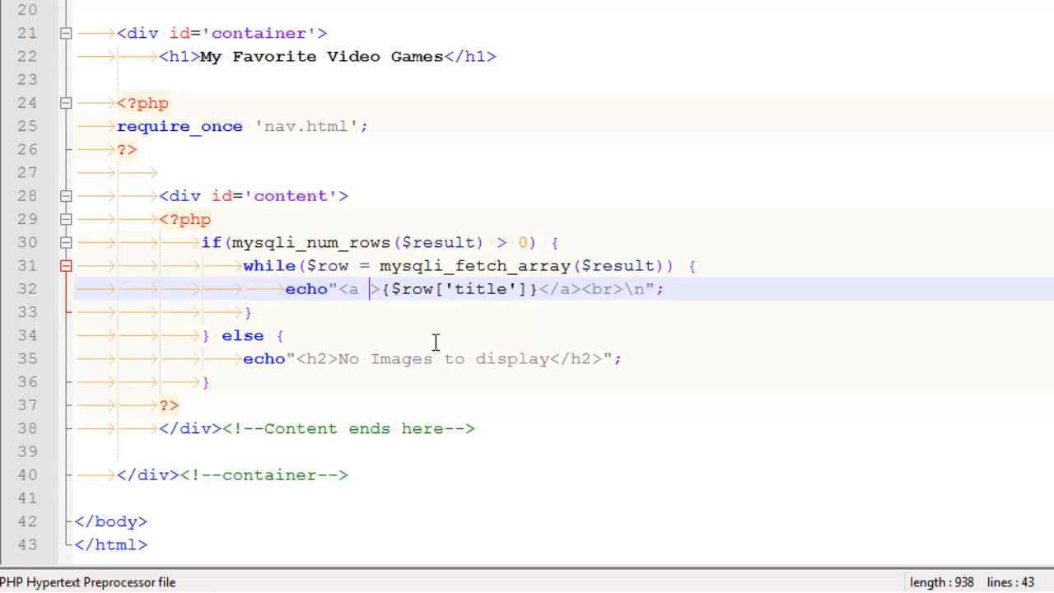
type("href='")
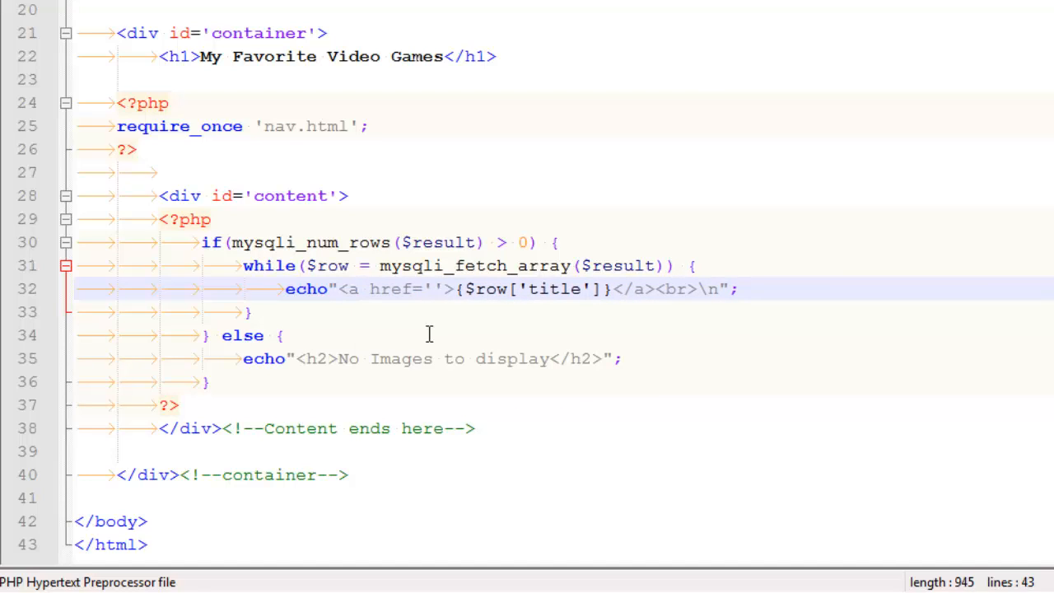
mouse_move(470, 313)
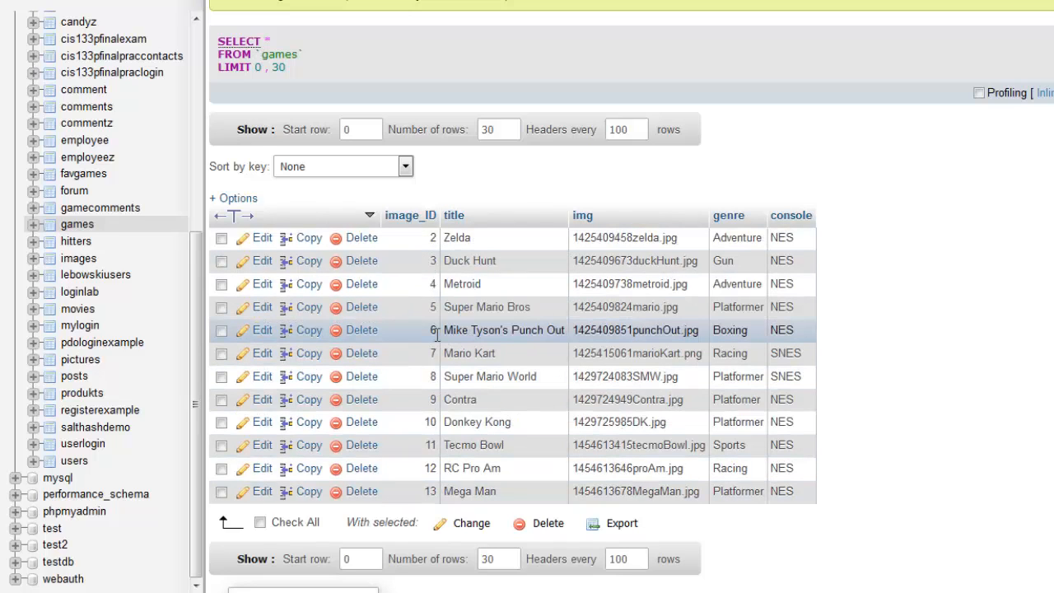
mouse_move(611, 353)
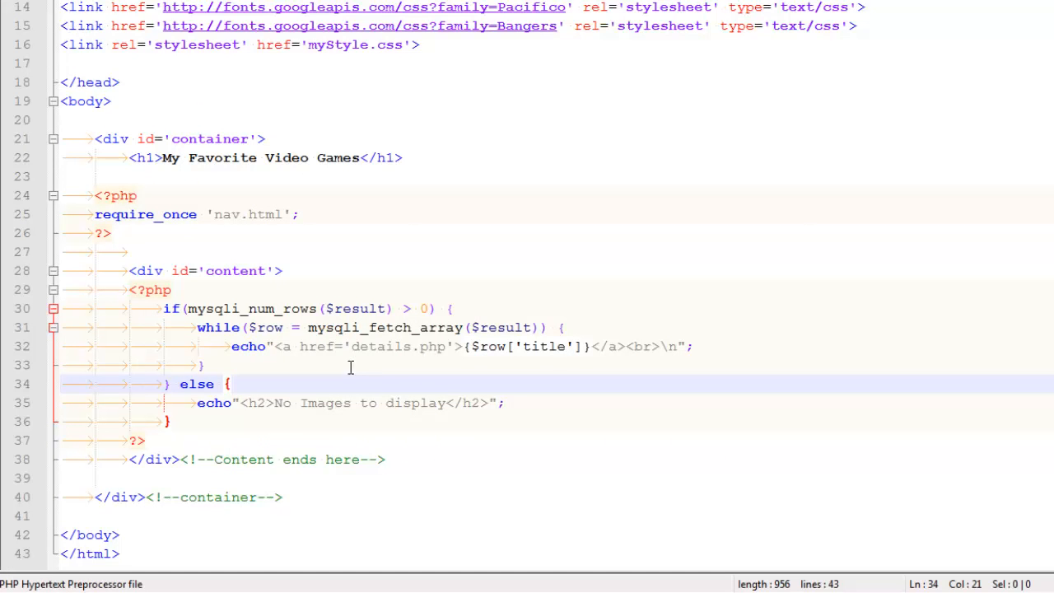
Step: Set the title link's href to details.php?id= with the id value left empty
double_click(402, 346)
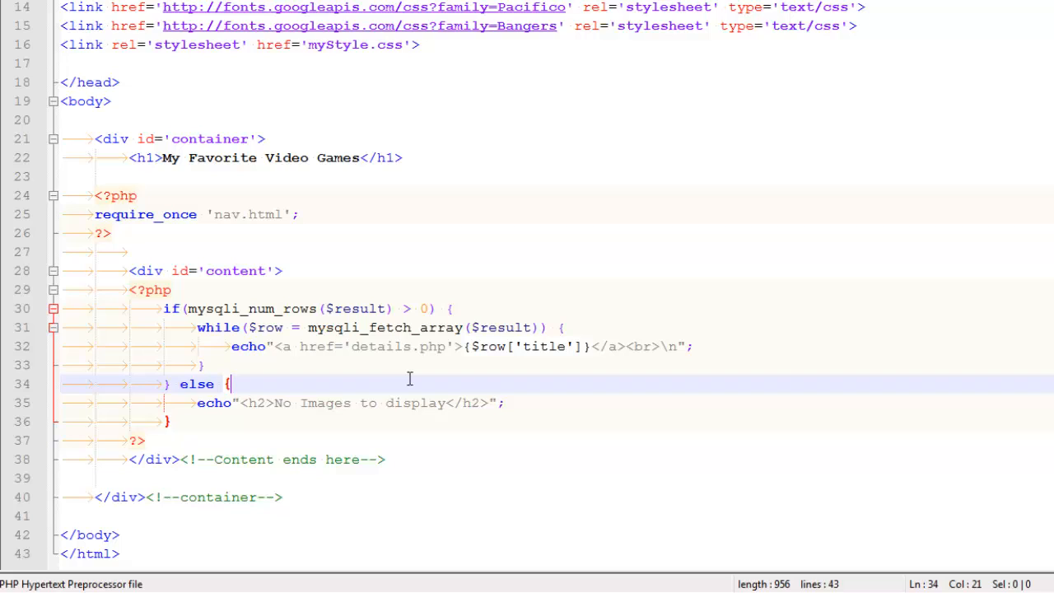
left_click(439, 346)
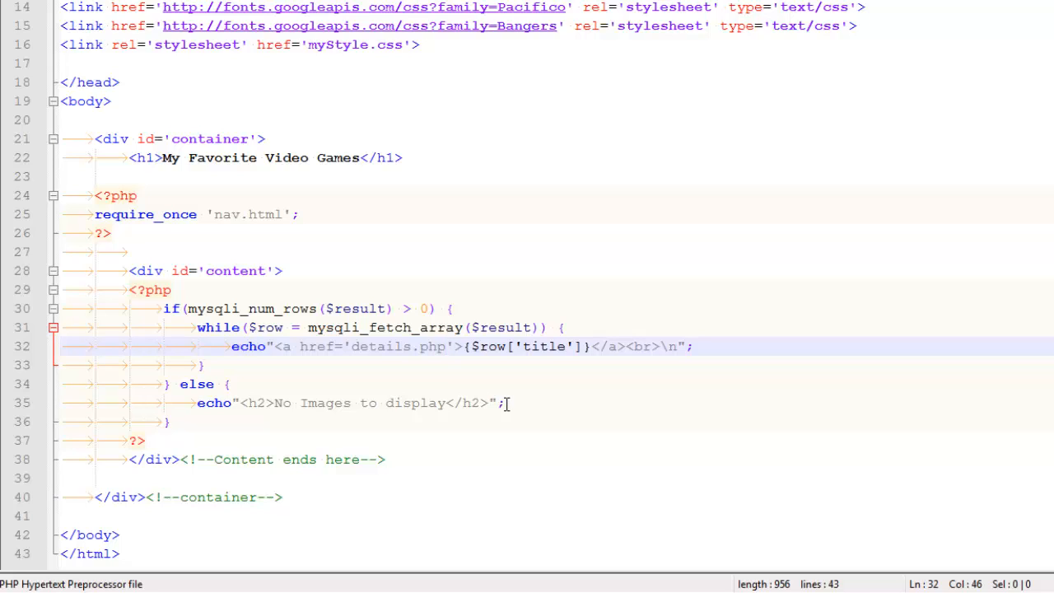
type("?")
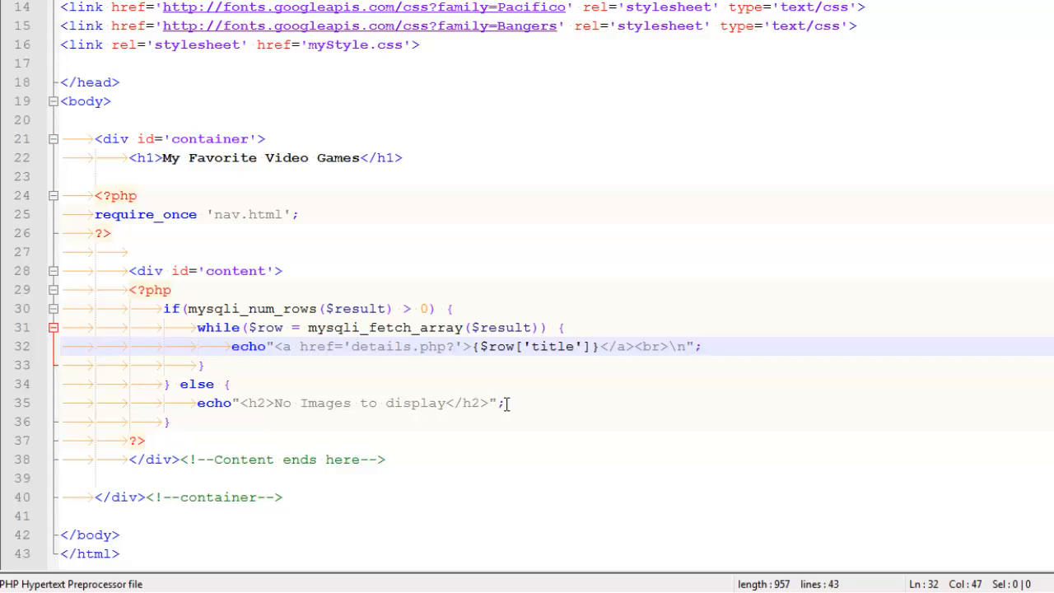
type("?id=")
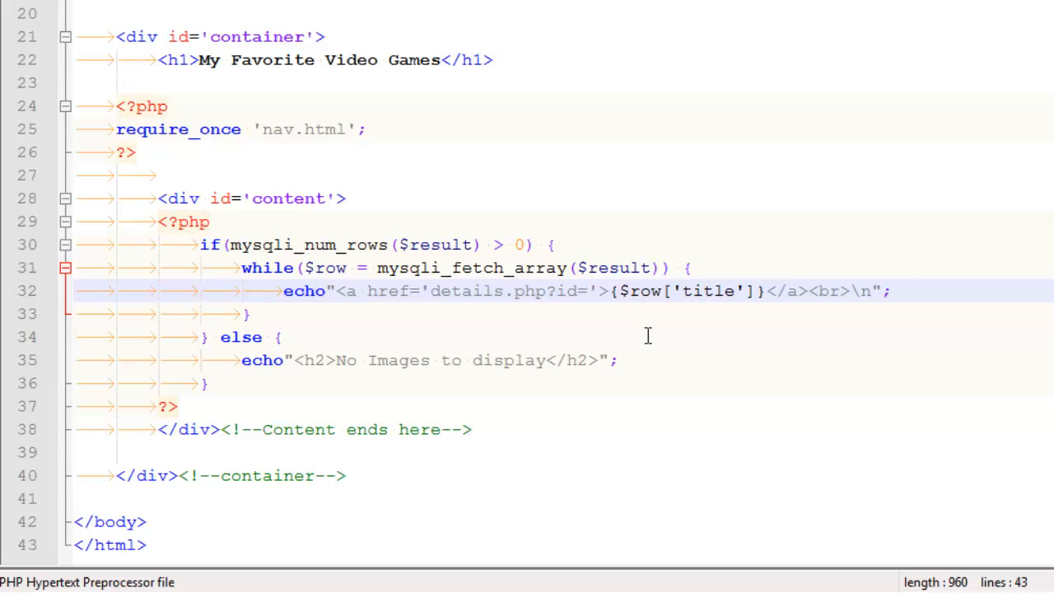
Step: Append {$row['image_ID']} to the href so each link passes the game's image_ID
type("{}")
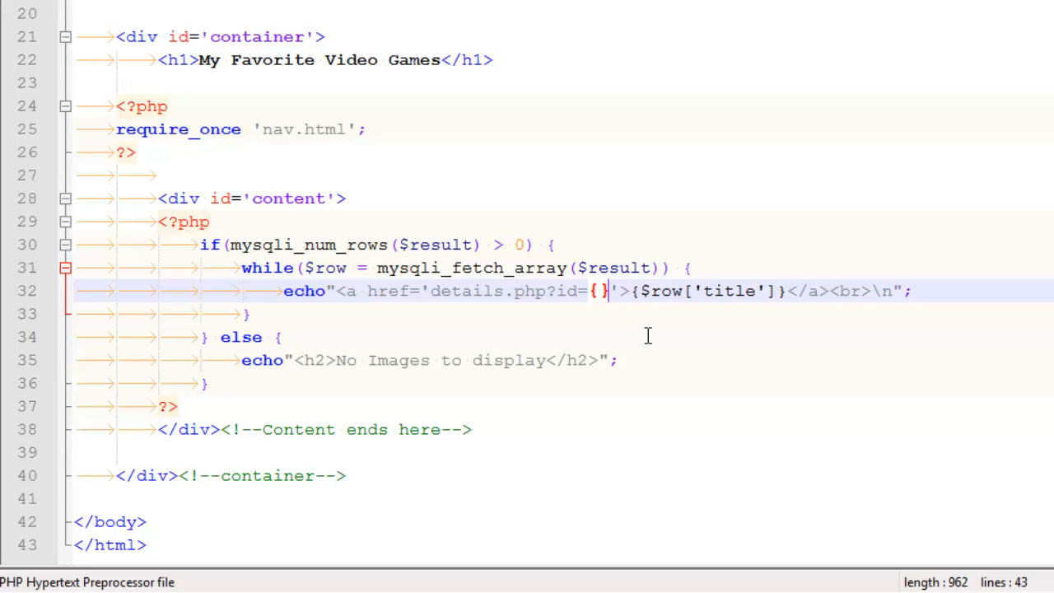
mouse_move(615, 315)
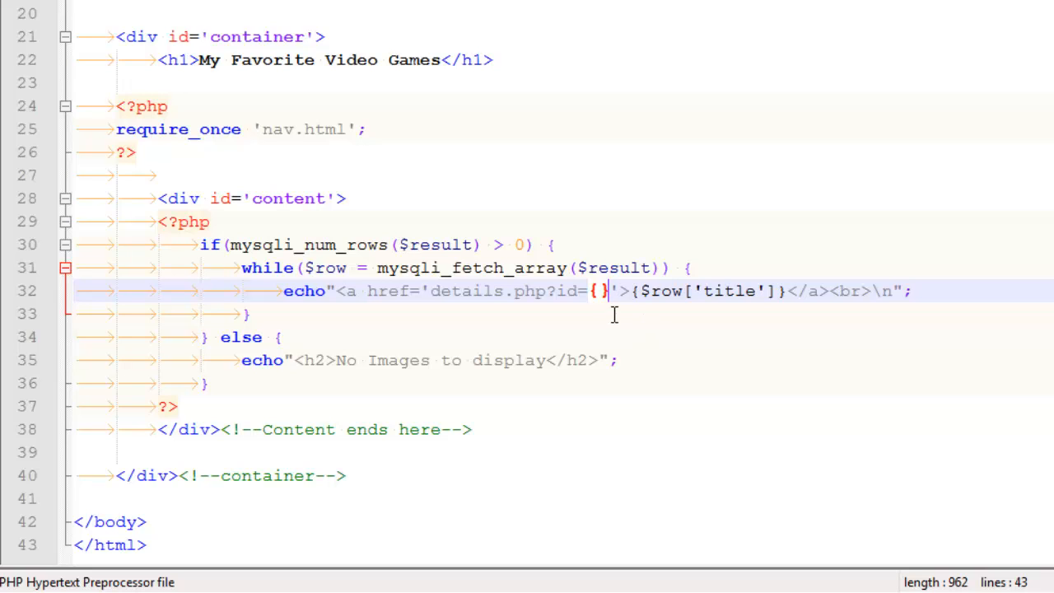
type("$")
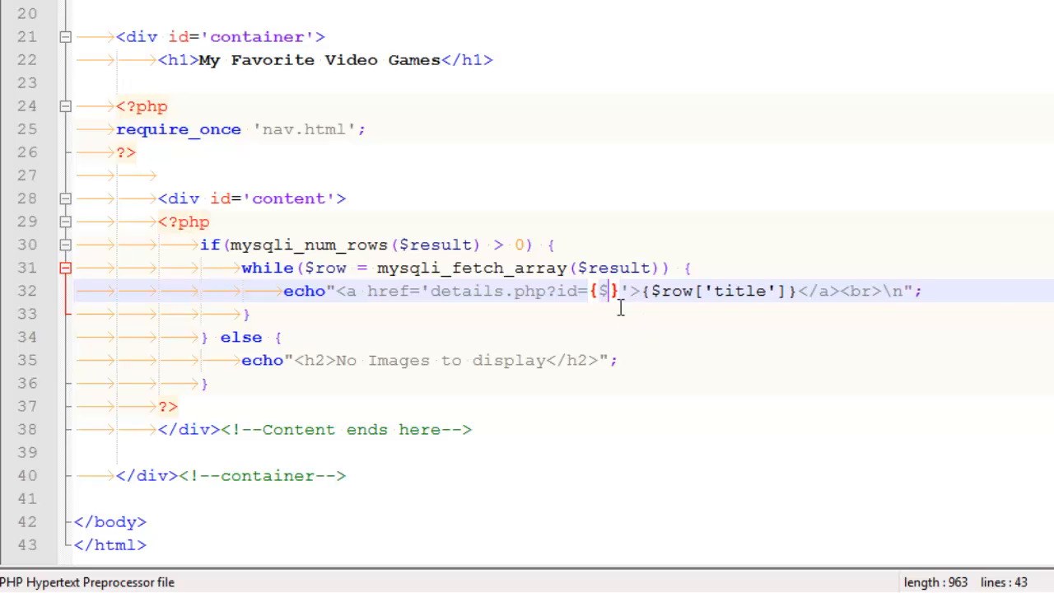
type("row")
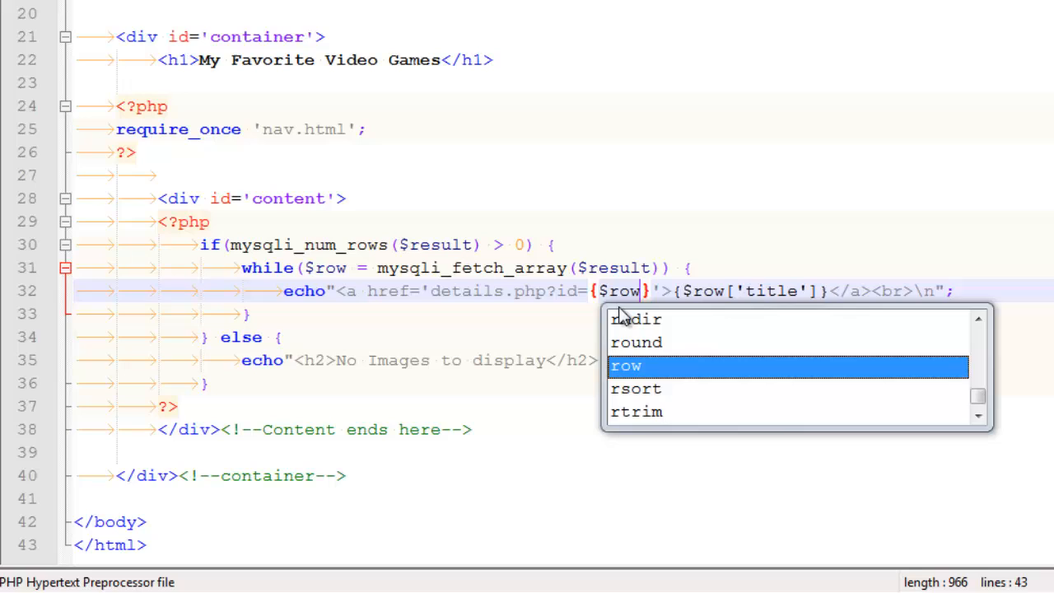
type("[]")
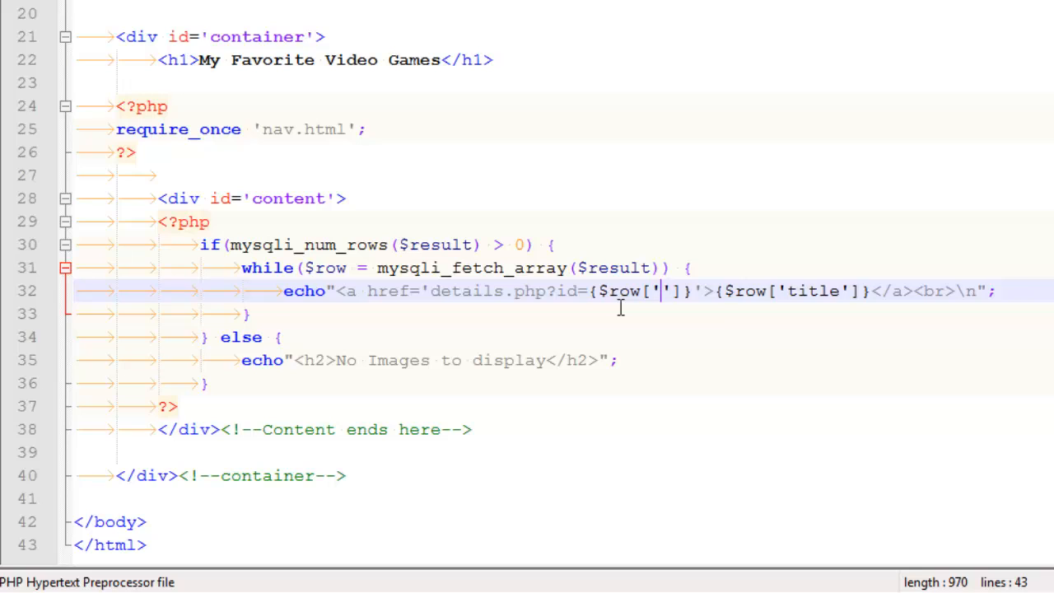
type("image_ID")
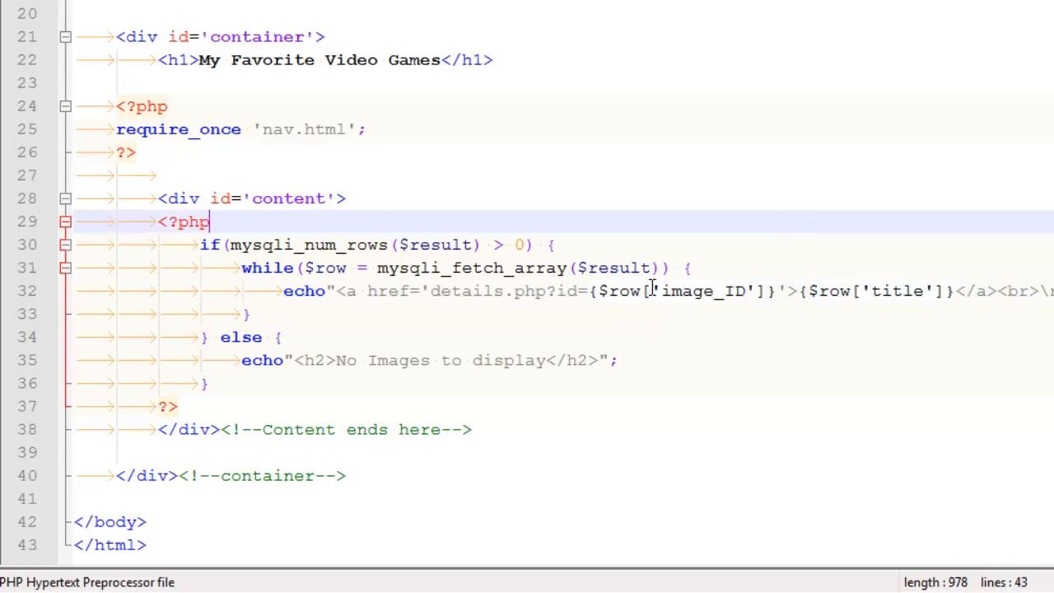
double_click(701, 290)
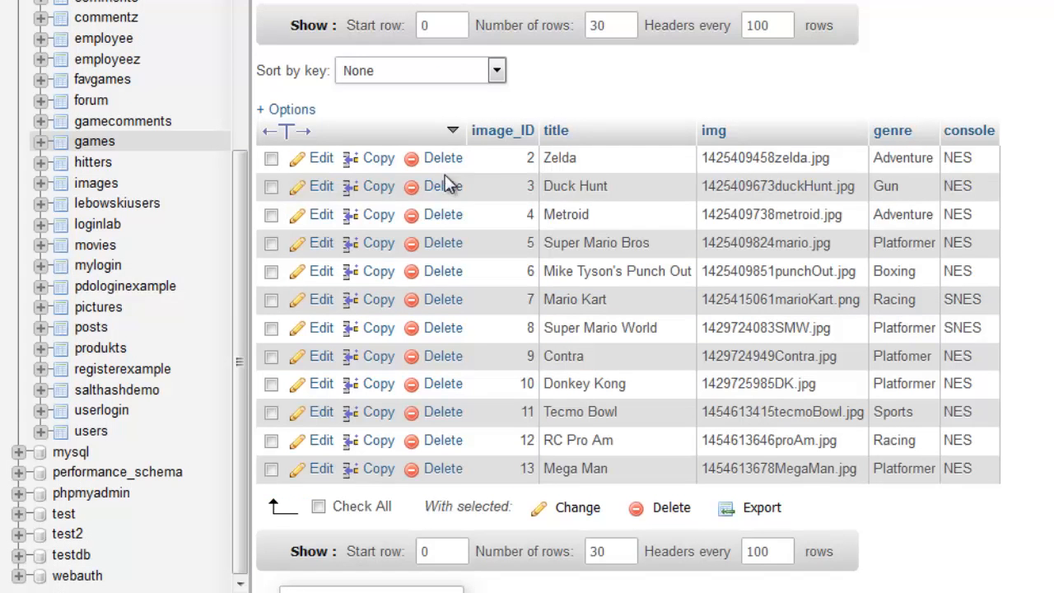
mouse_move(448, 185)
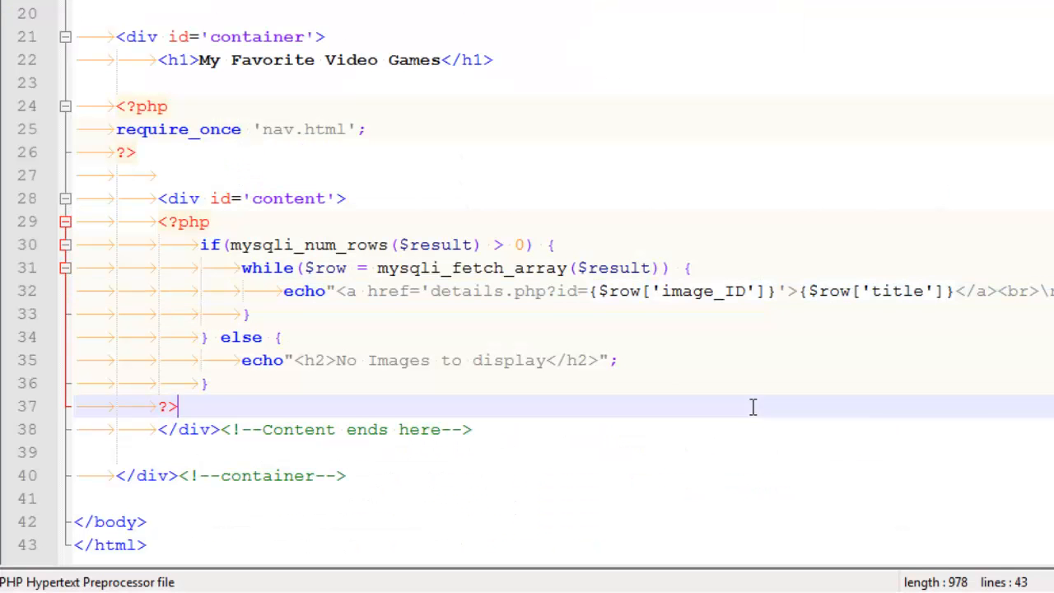
mouse_move(670, 324)
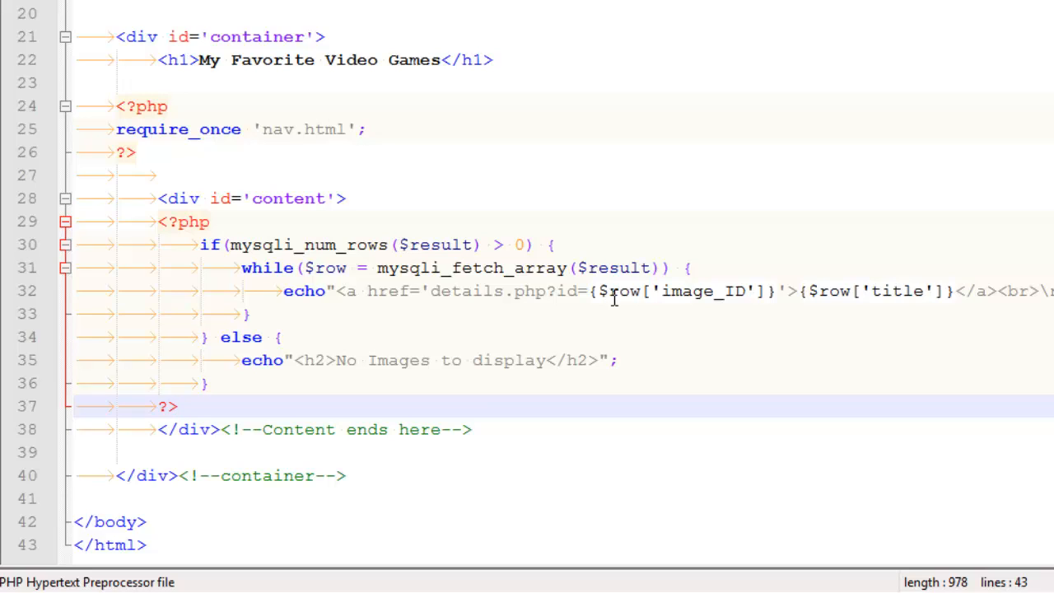
mouse_move(468, 308)
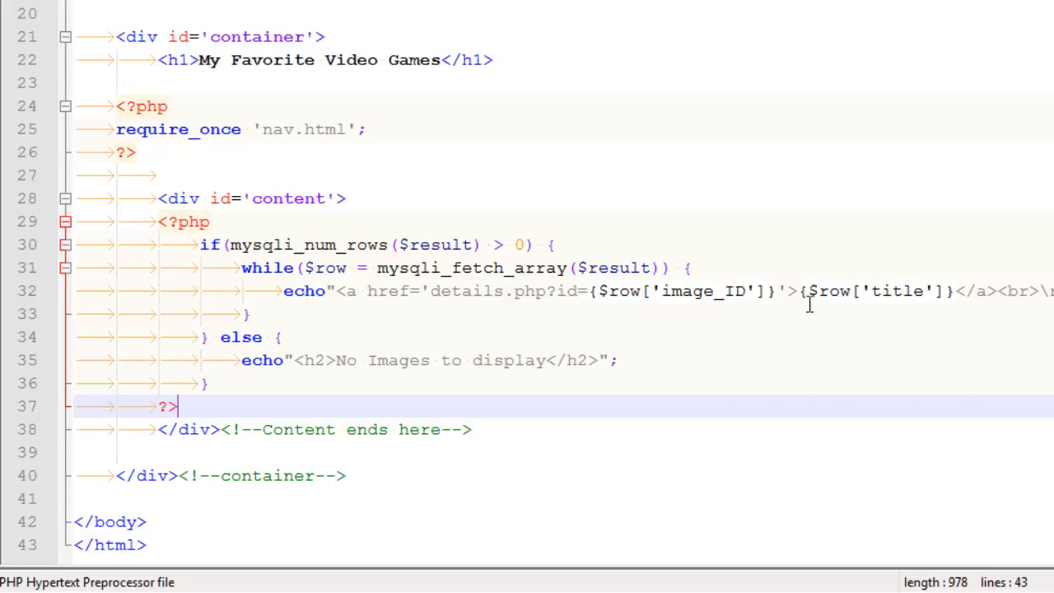
mouse_move(468, 341)
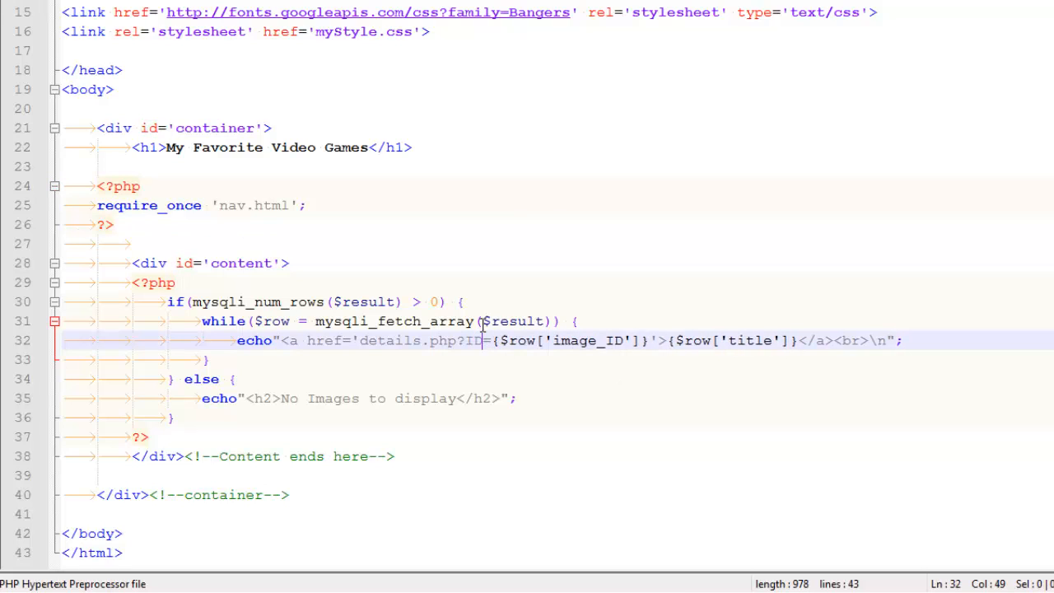
Step: Reload viewDemo.php in Firefox, follow the Metroid link to its detail page and go back
left_click(307, 204)
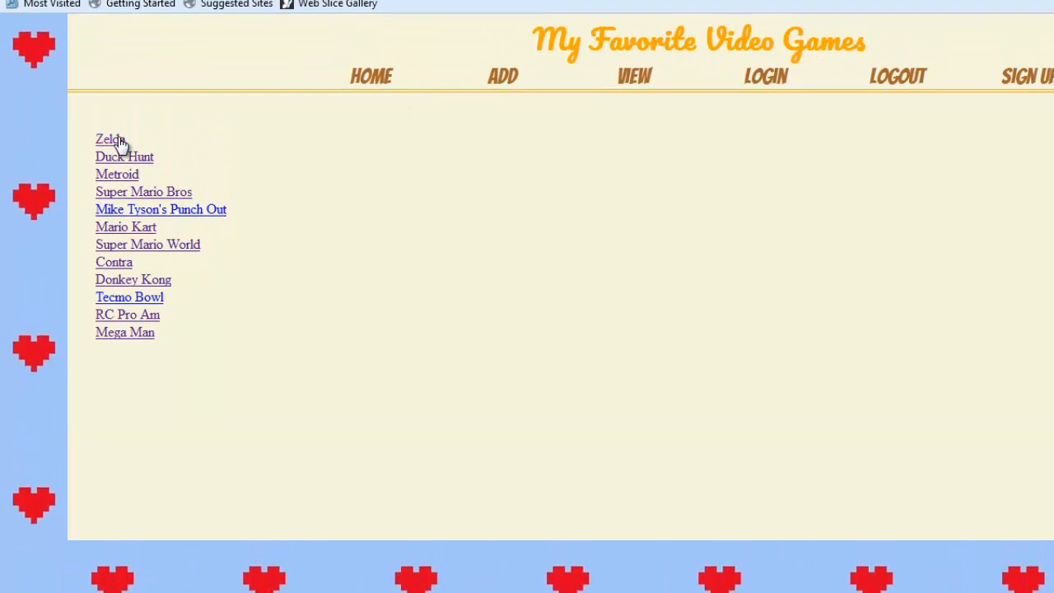
left_click(107, 138)
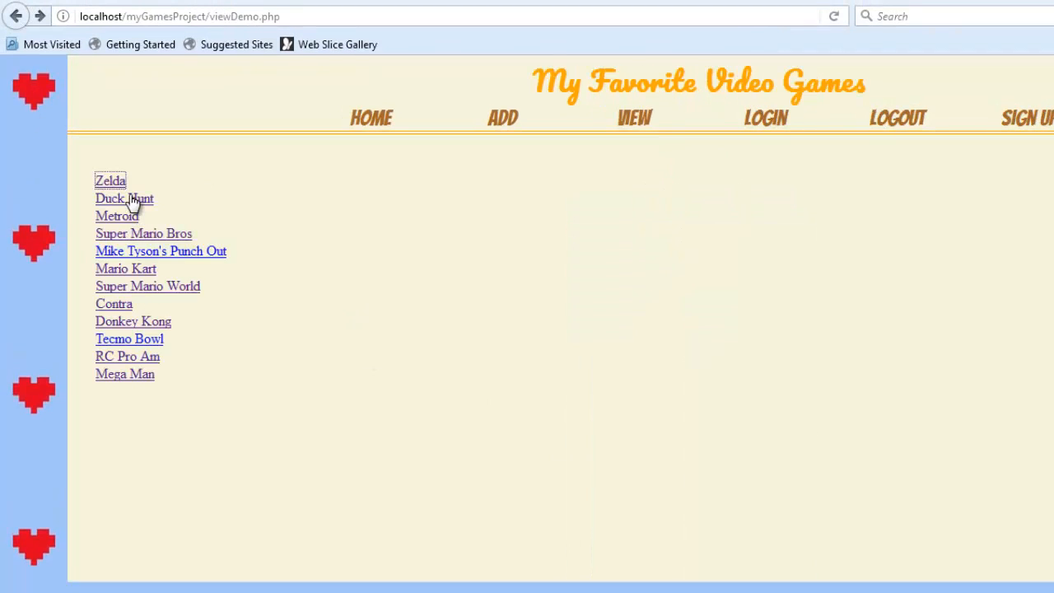
left_click(123, 198)
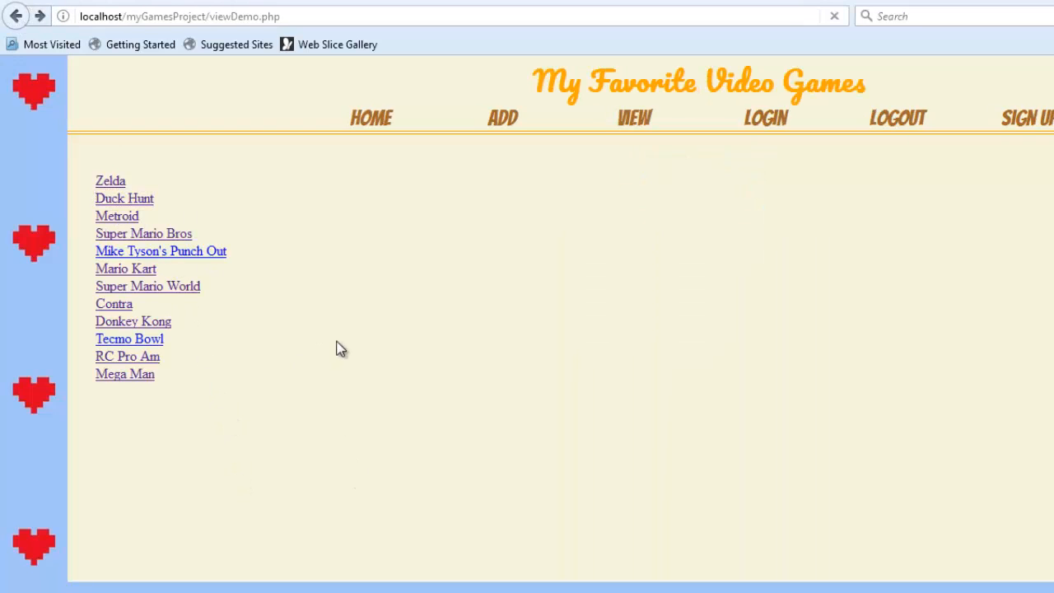
left_click(117, 215)
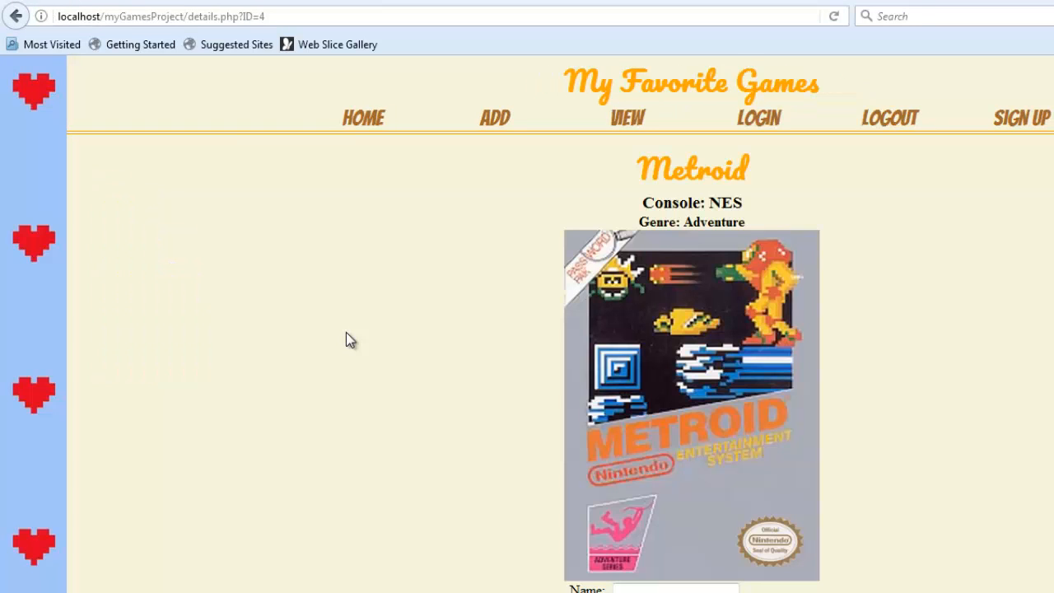
left_click(15, 19)
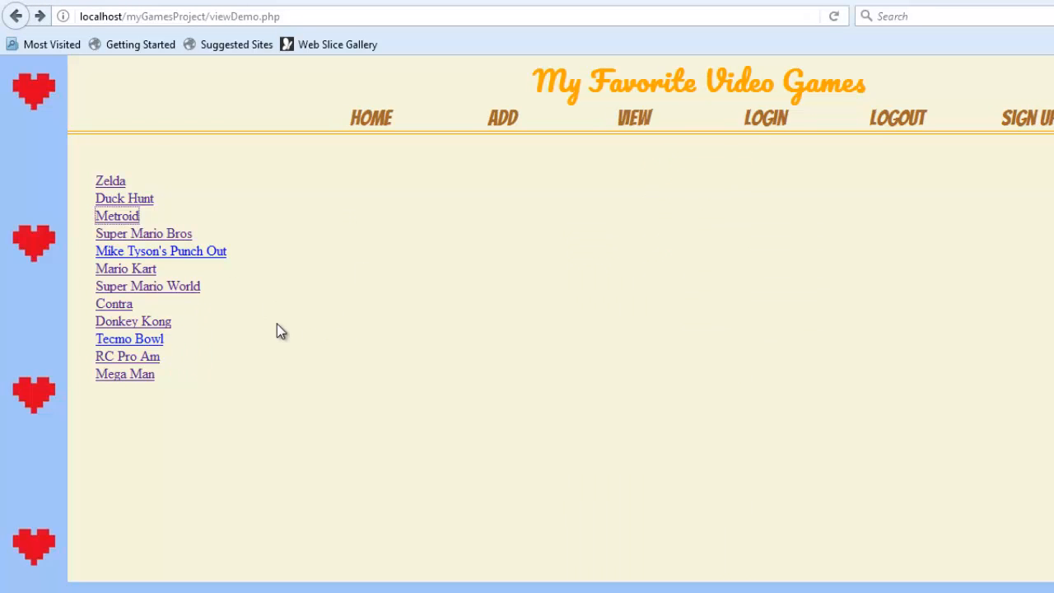
mouse_move(221, 262)
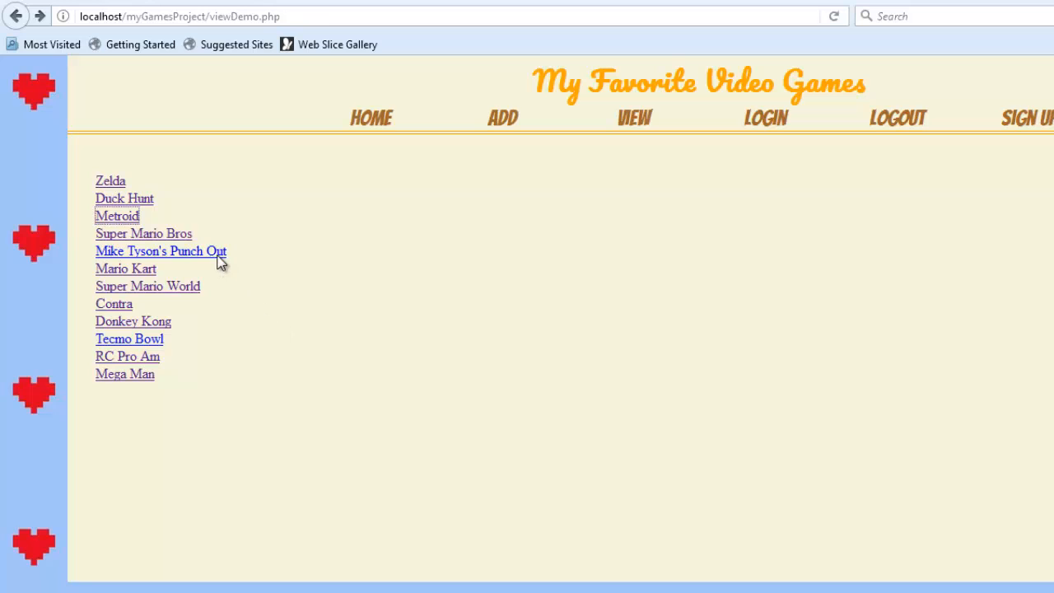
Step: Follow the Mike Tyson's Punch Out link to its detail page and return to the list
left_click(161, 250)
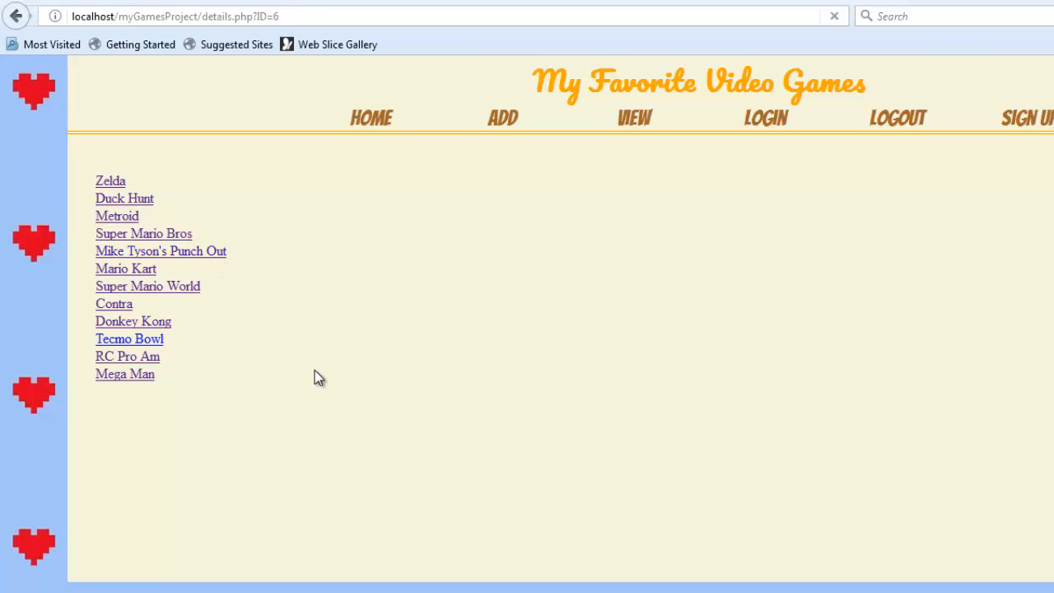
left_click(162, 250)
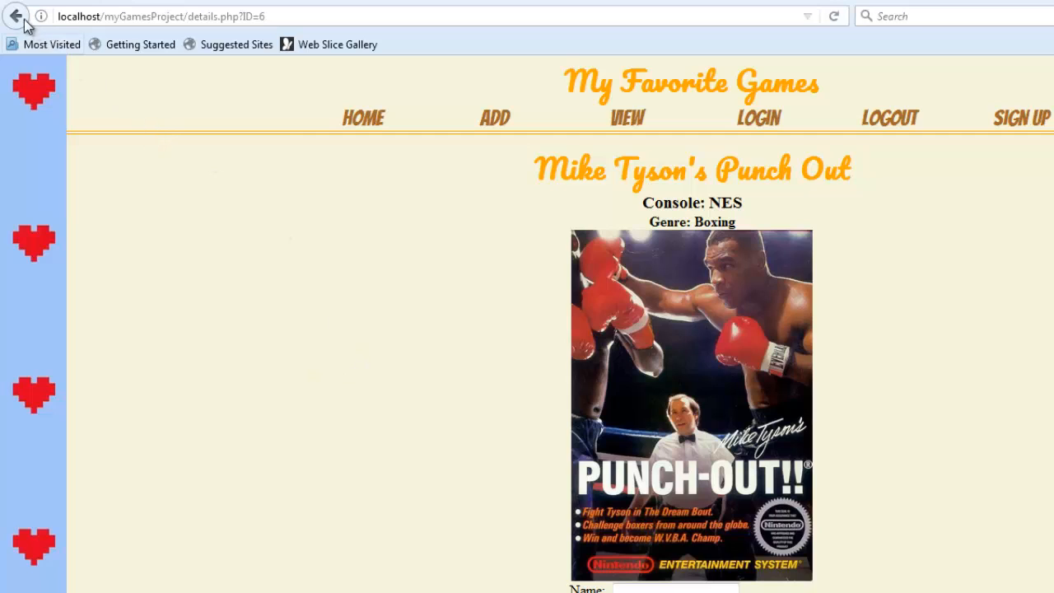
left_click(18, 18)
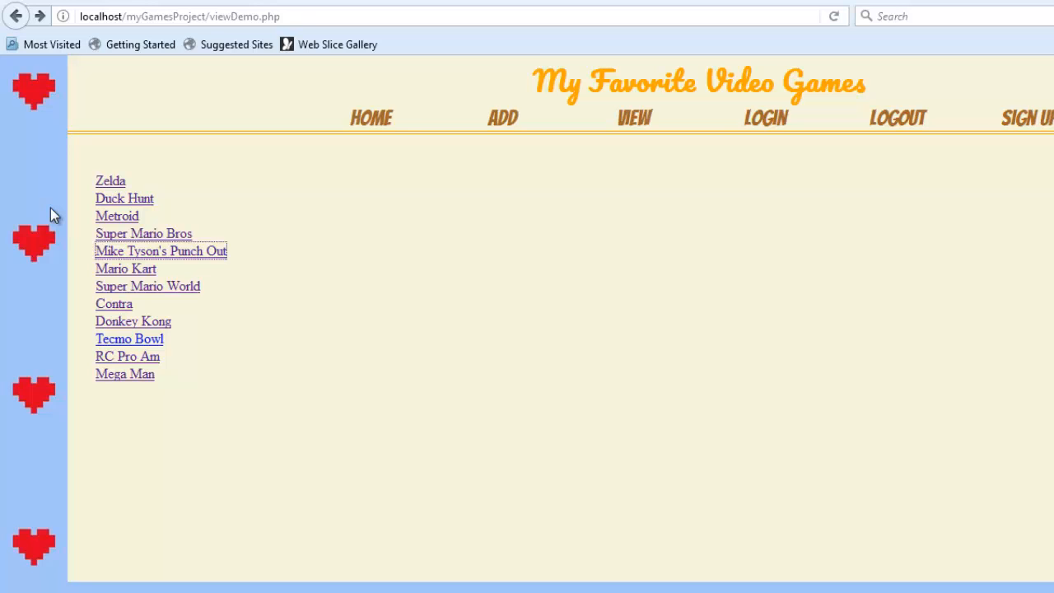
mouse_move(107, 251)
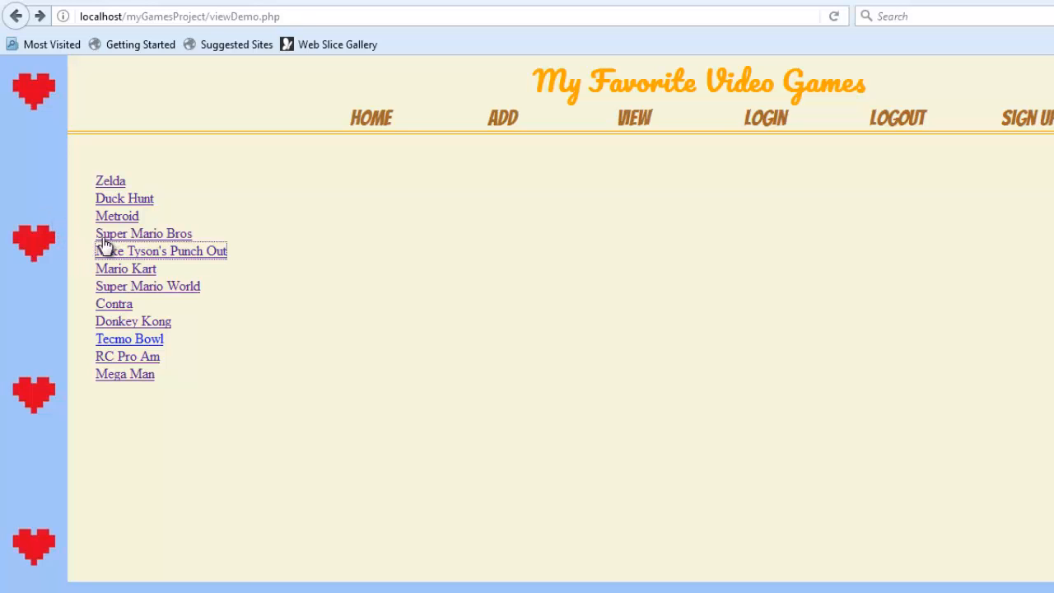